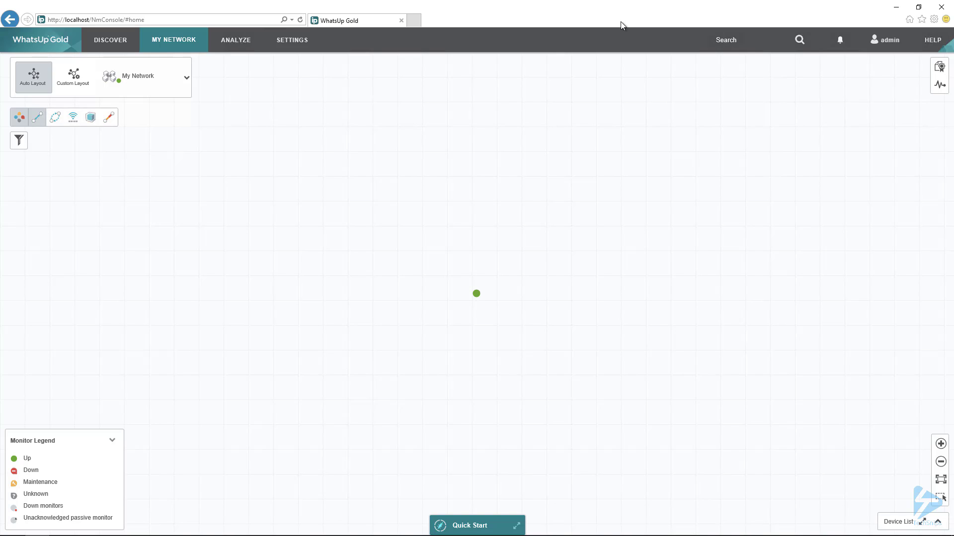
mouse_move(427, 84)
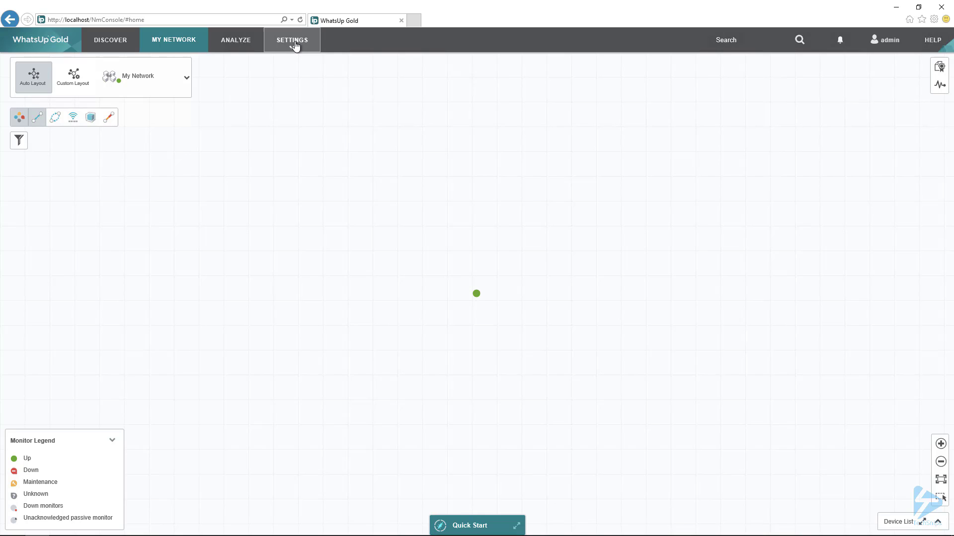
- Open the Settings menu to reveal Libraries and its Credentials entry
left_click(292, 40)
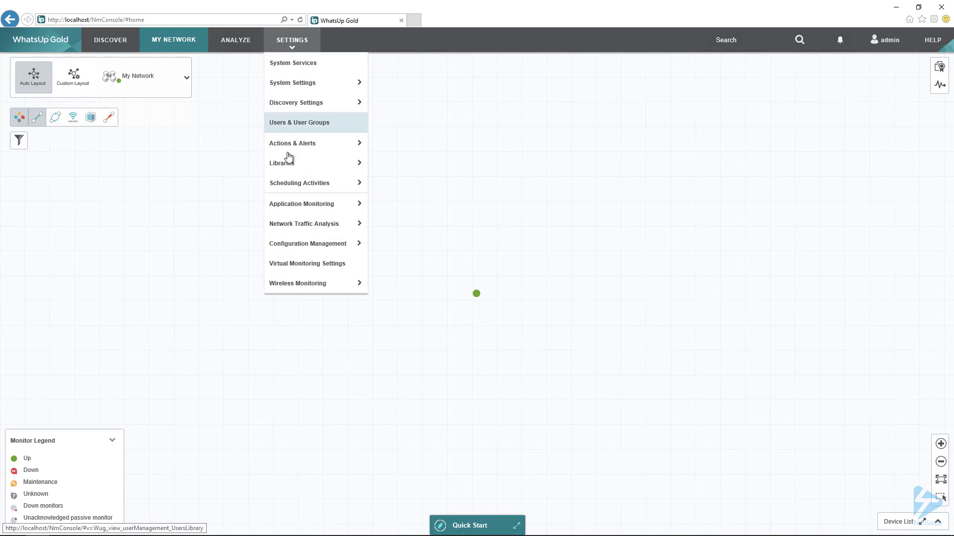
mouse_move(282, 163)
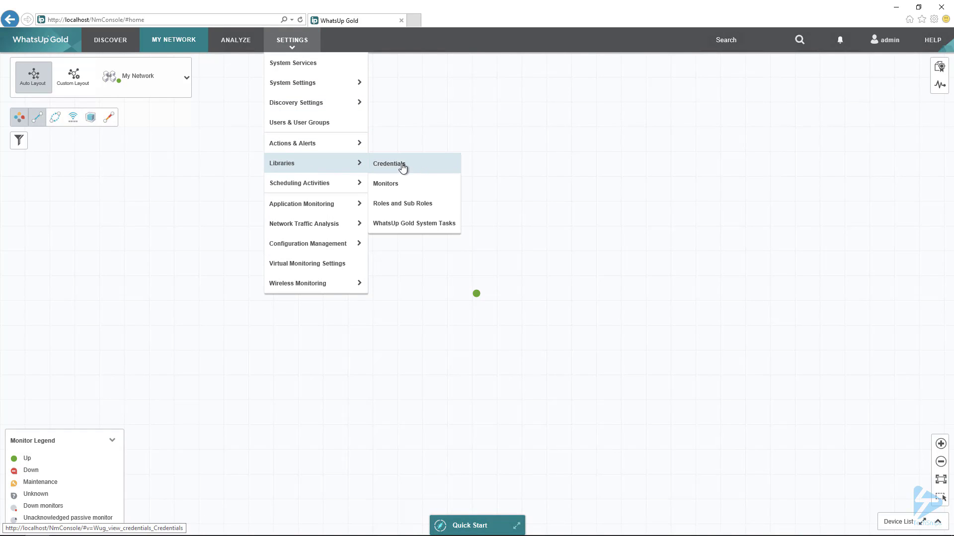
- Open the Credentials Library, confirm AWS RO exists, and cancel the new AWS credential
left_click(388, 163)
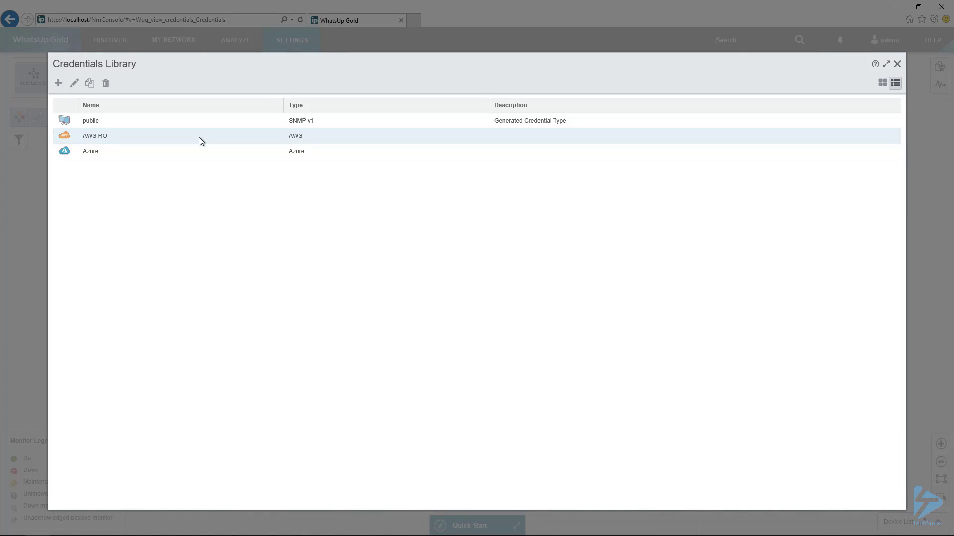
mouse_move(68, 98)
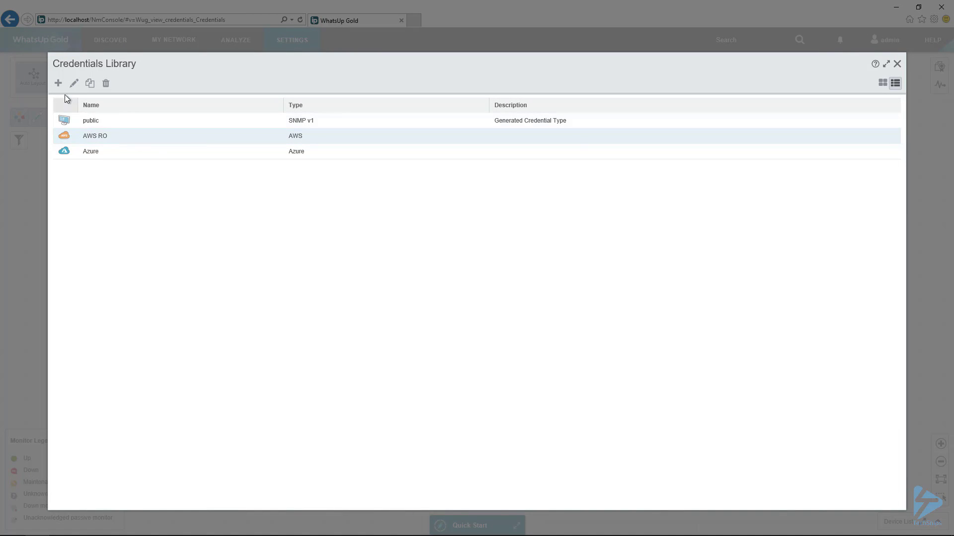
left_click(58, 84)
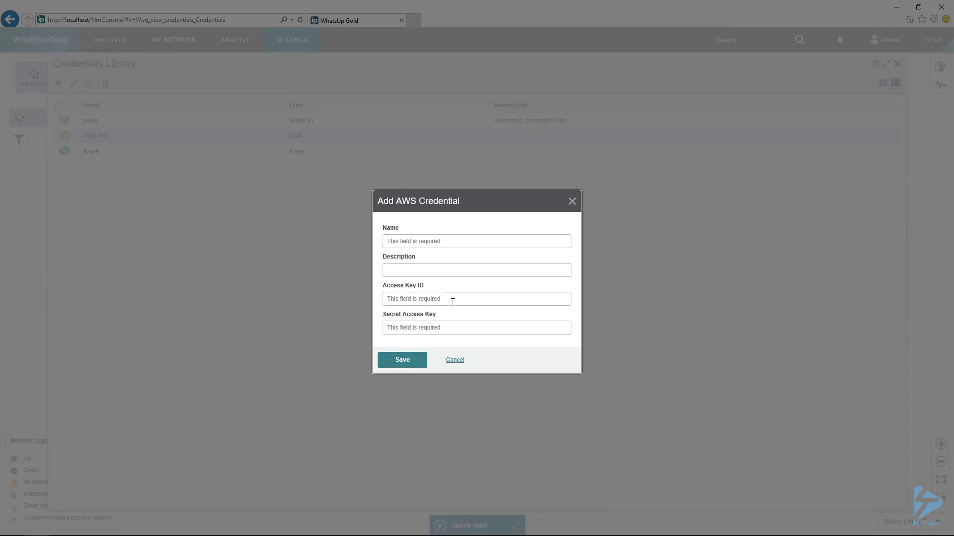
mouse_move(452, 323)
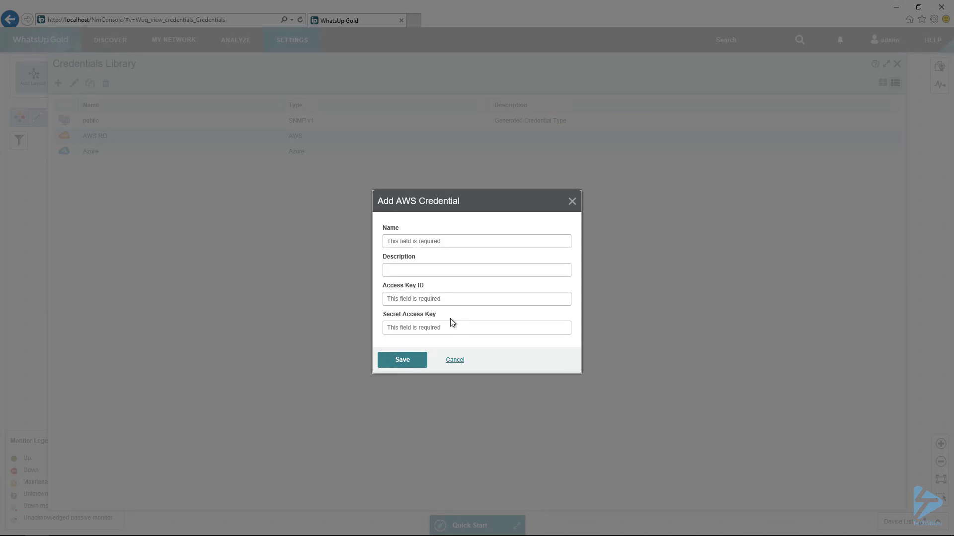
mouse_move(452, 329)
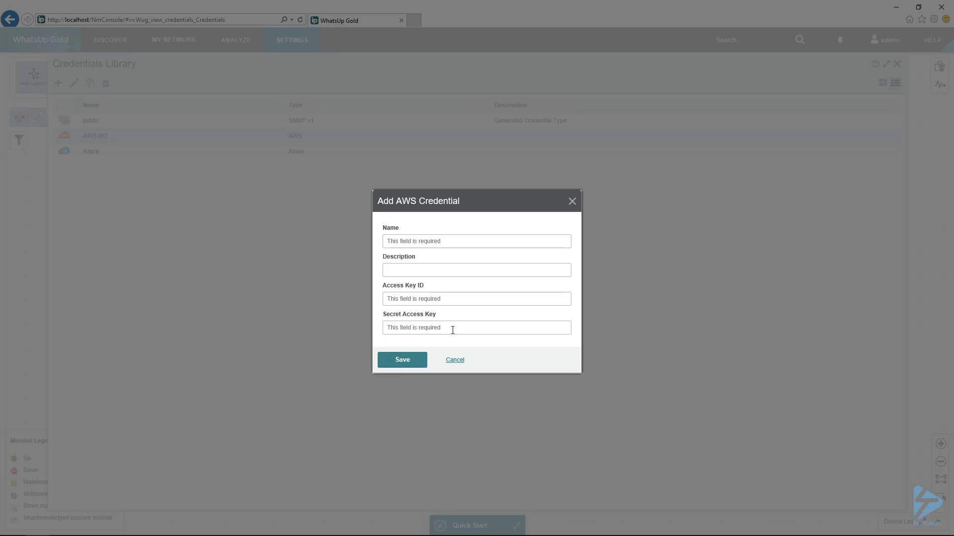
left_click(455, 360)
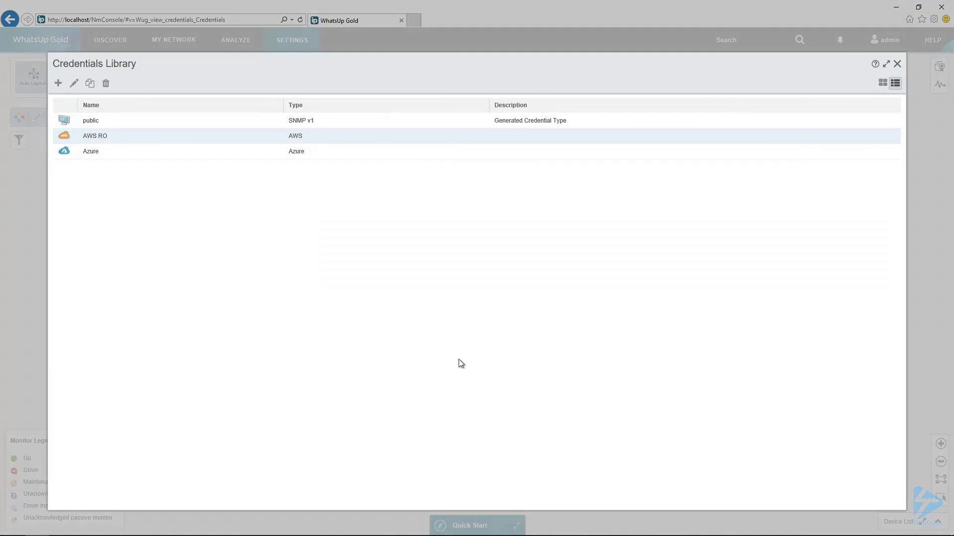
mouse_move(109, 144)
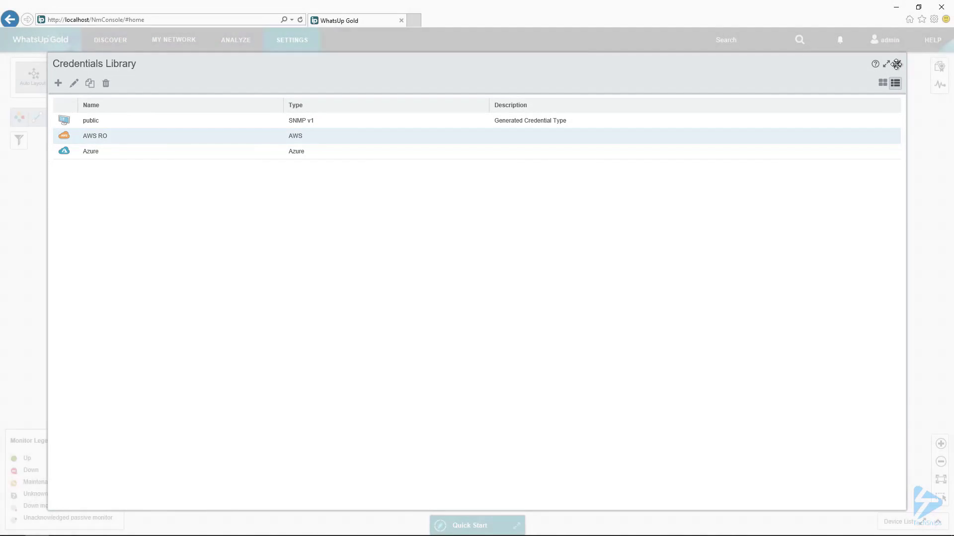
- Close the Credentials Library and start a New Scan from Discover
left_click(173, 40)
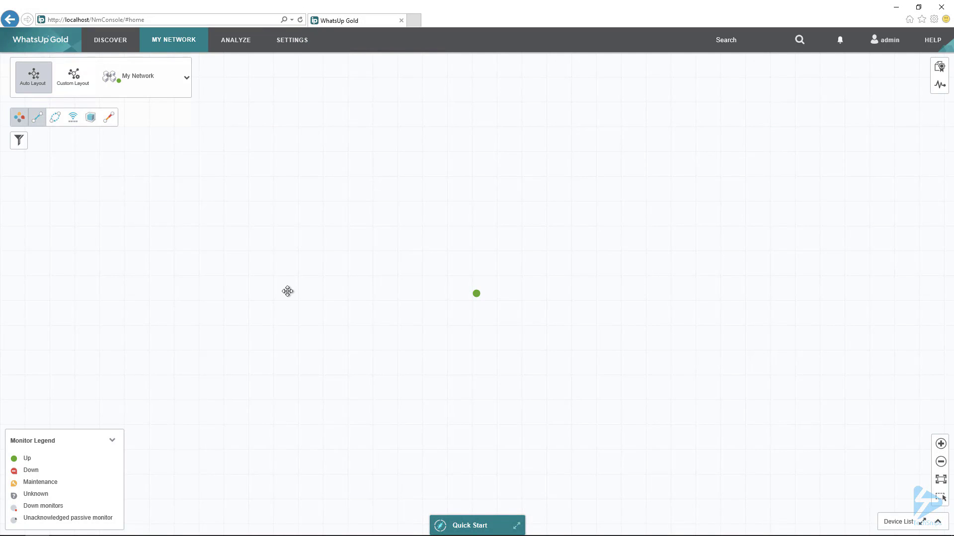
mouse_move(110, 44)
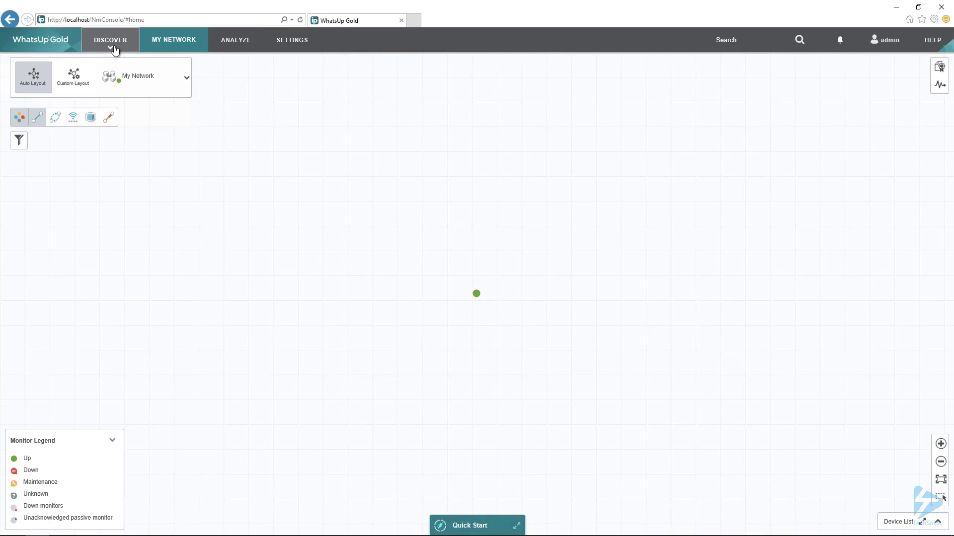
left_click(110, 40)
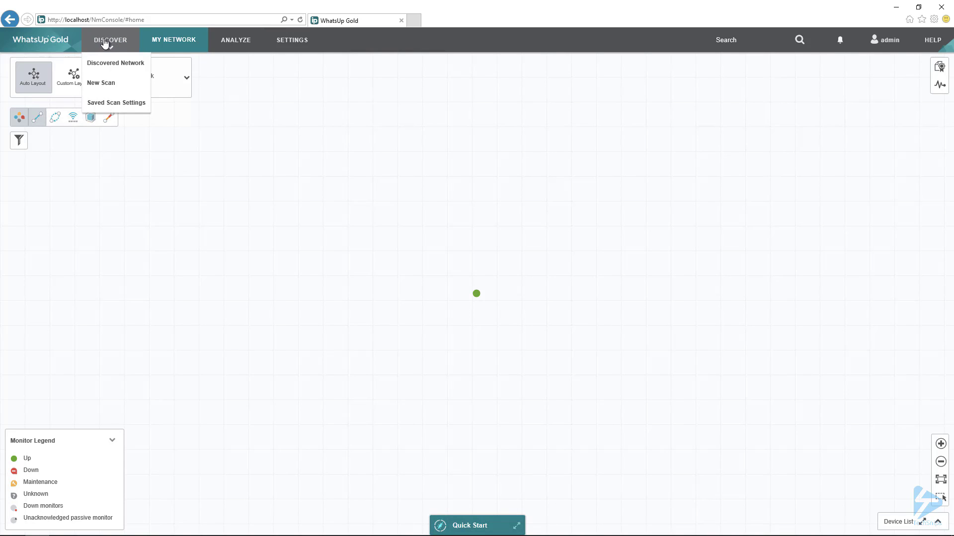
left_click(100, 83)
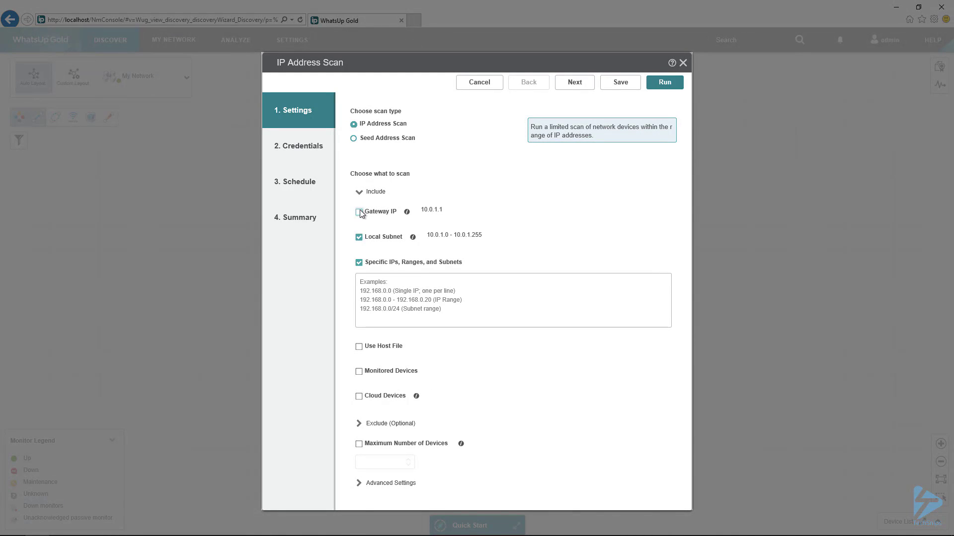
- Limit the scan to AWS cloud devices, clearing Specific IPs and including all regions
left_click(359, 263)
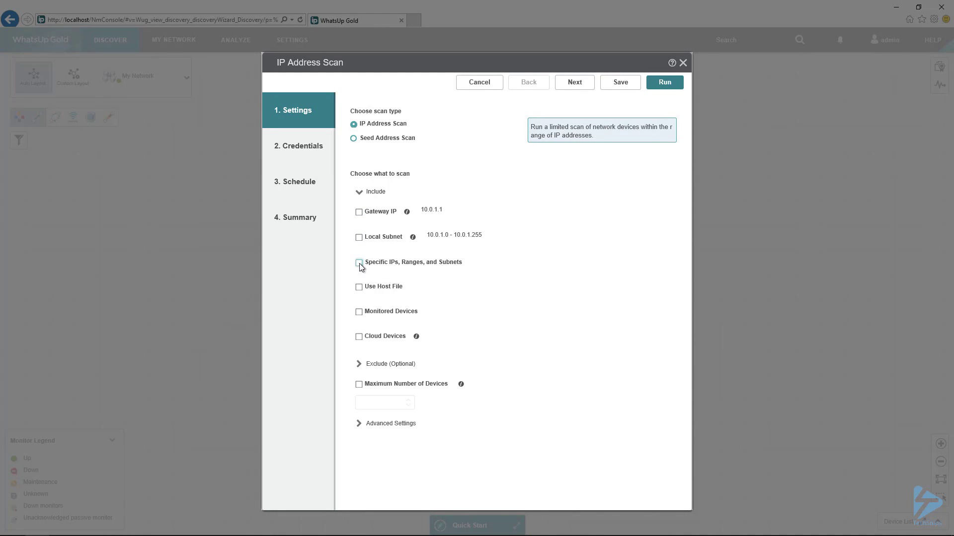
mouse_move(390, 193)
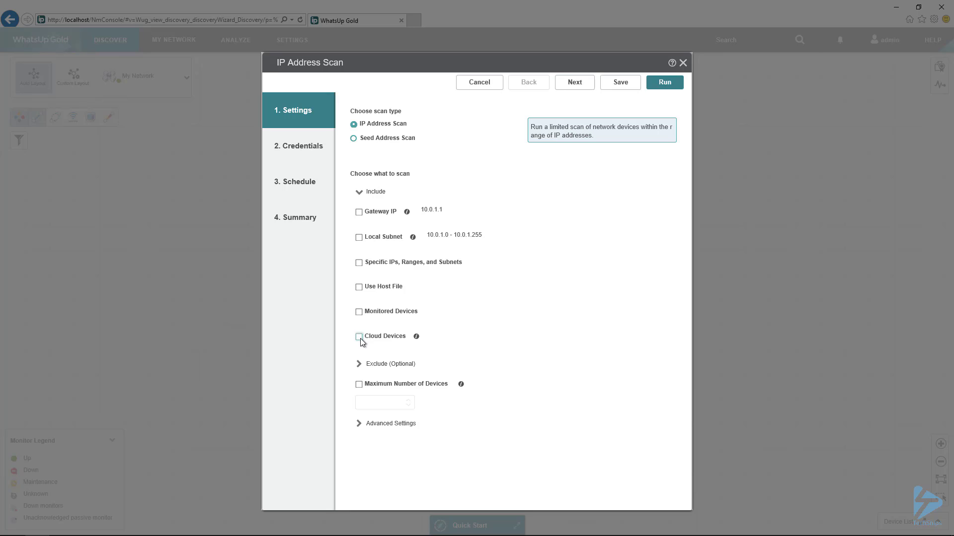
left_click(358, 336)
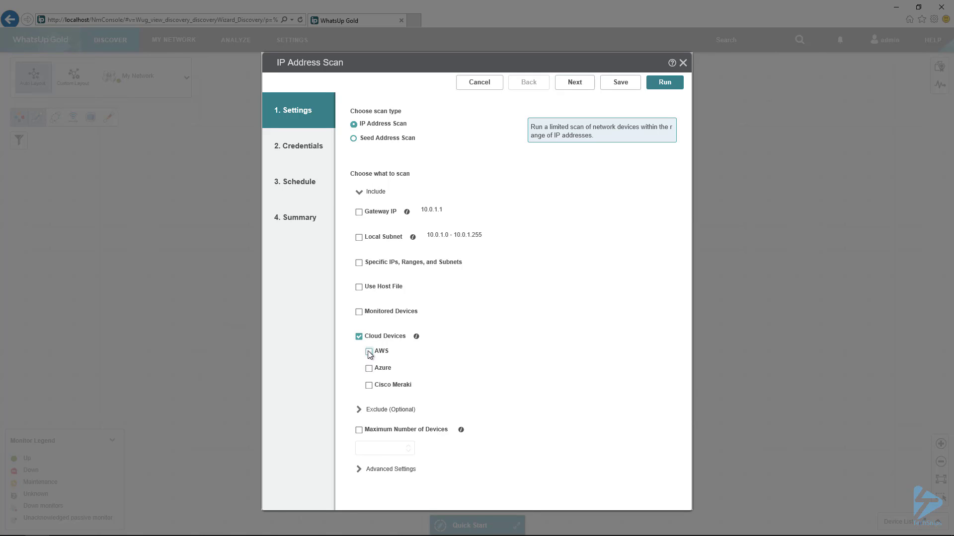
left_click(368, 352)
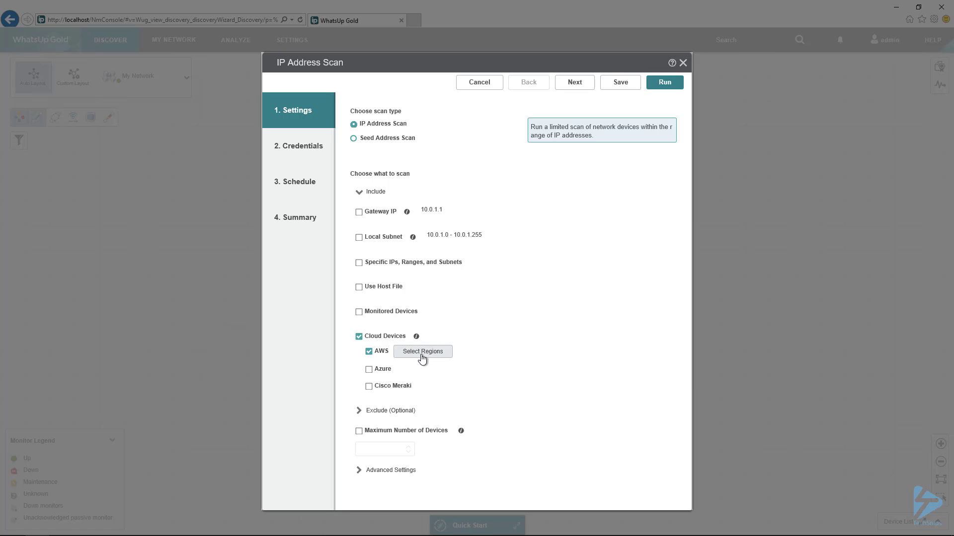
left_click(422, 351)
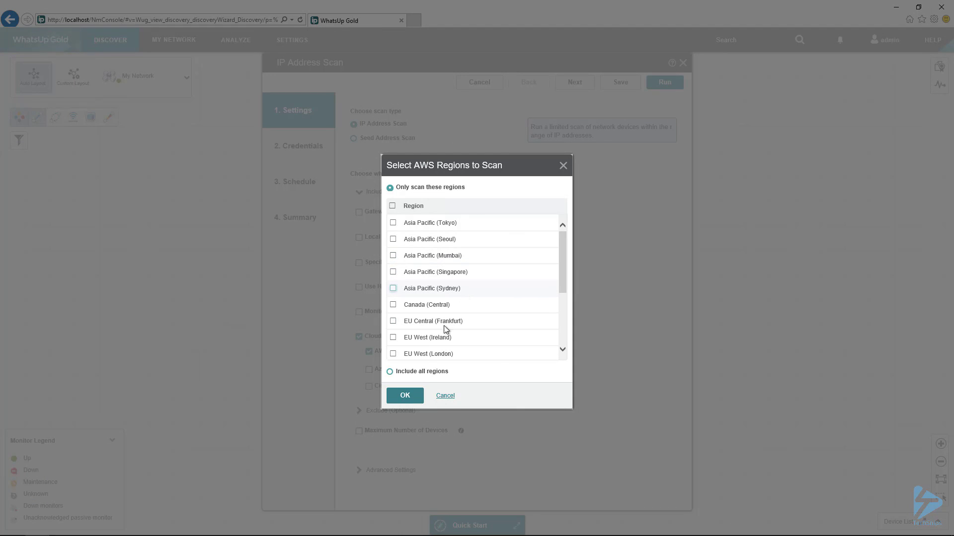
left_click(388, 372)
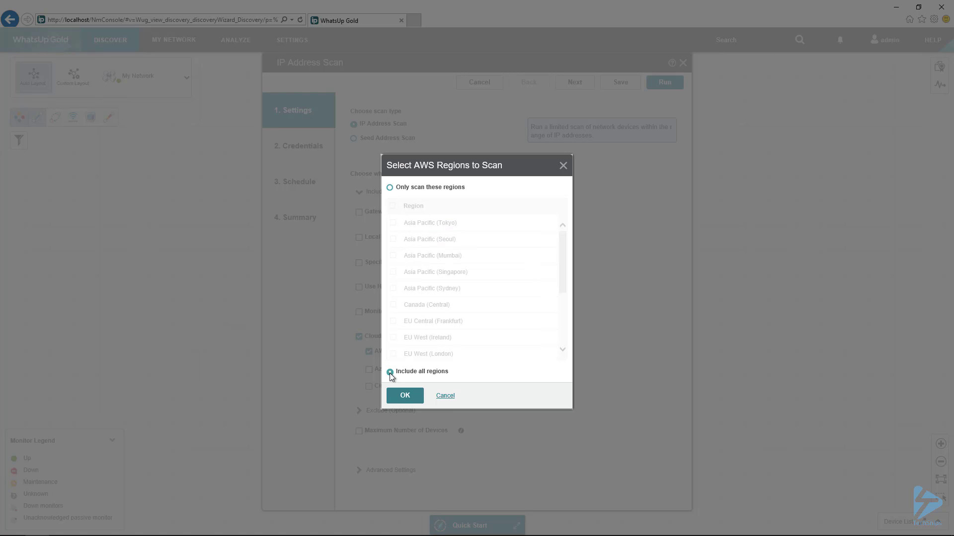
left_click(405, 395)
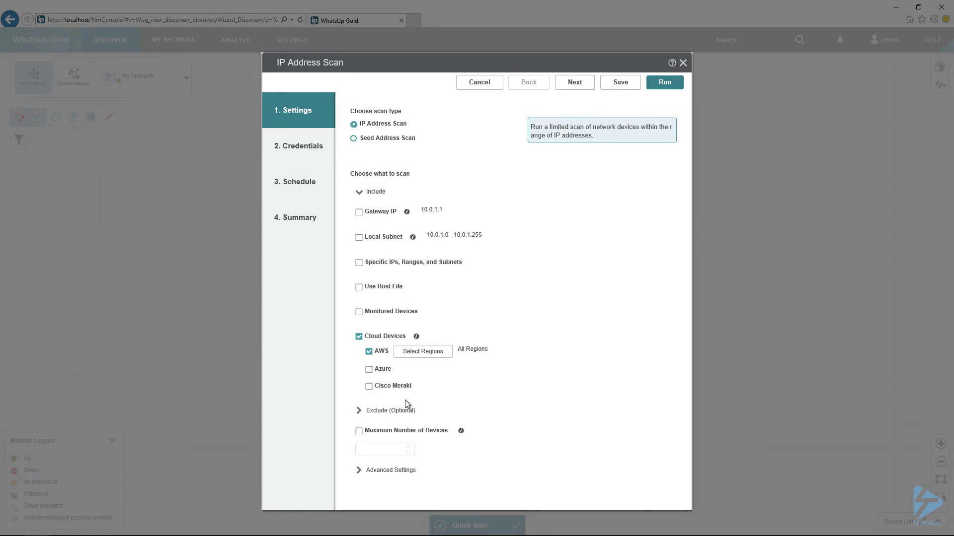
mouse_move(428, 376)
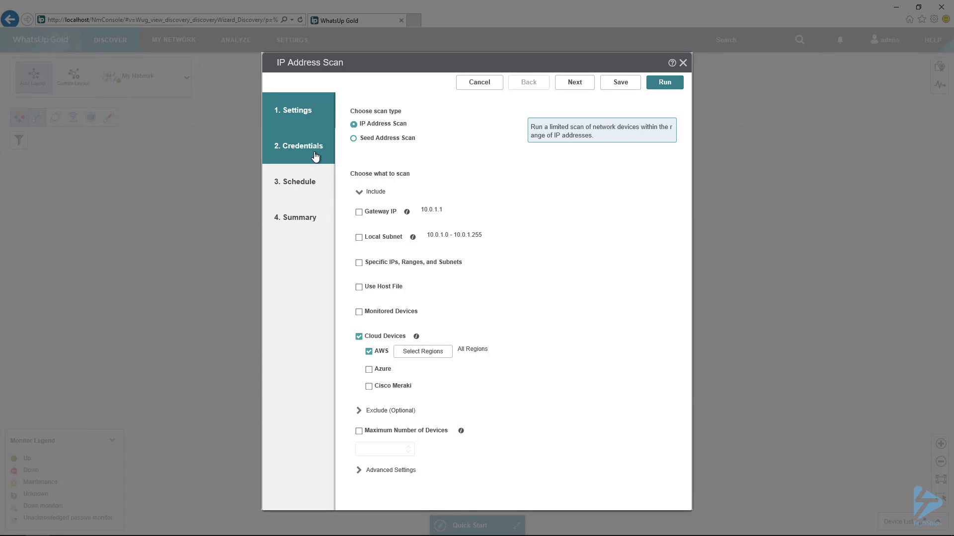
- Attach the AWS RO credential to the scan and advance to its Summary
left_click(298, 146)
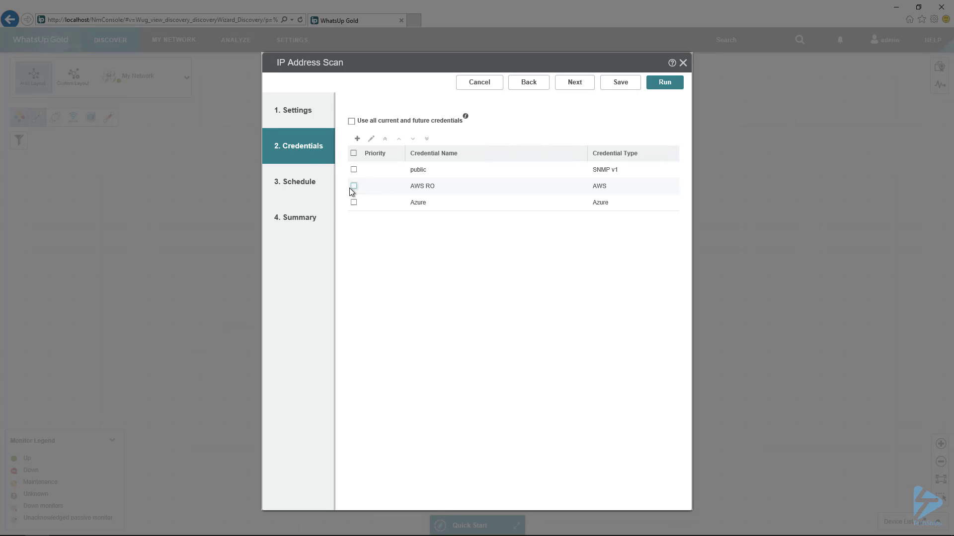
left_click(354, 185)
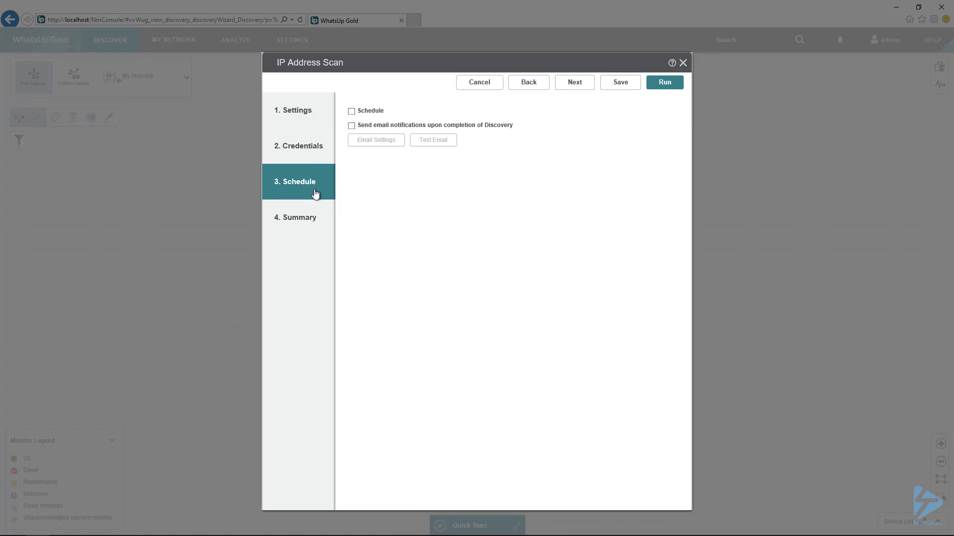
mouse_move(298, 217)
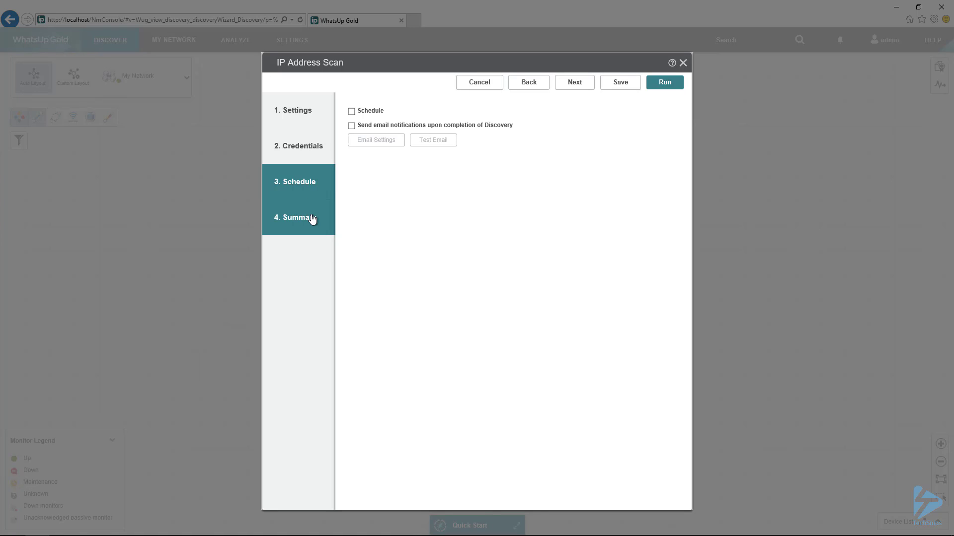
left_click(297, 217)
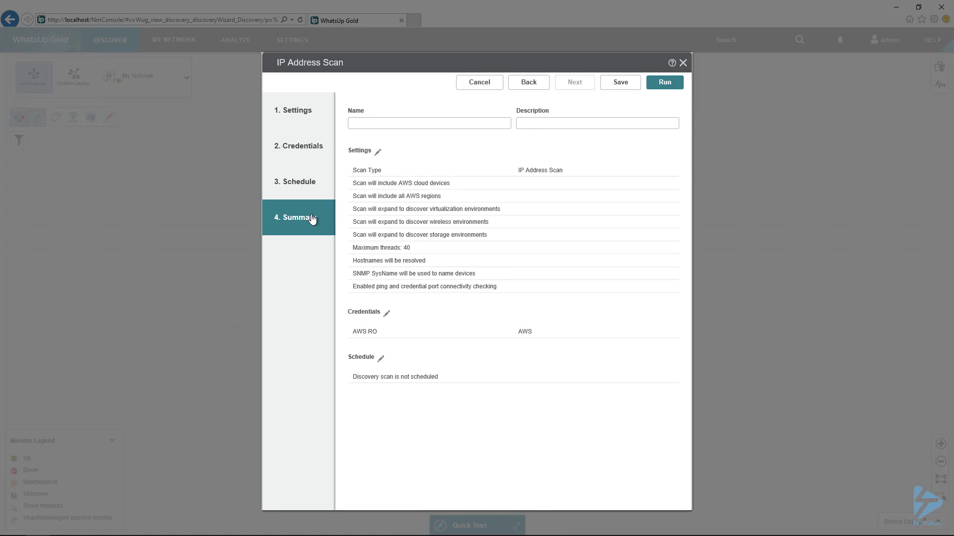
mouse_move(455, 166)
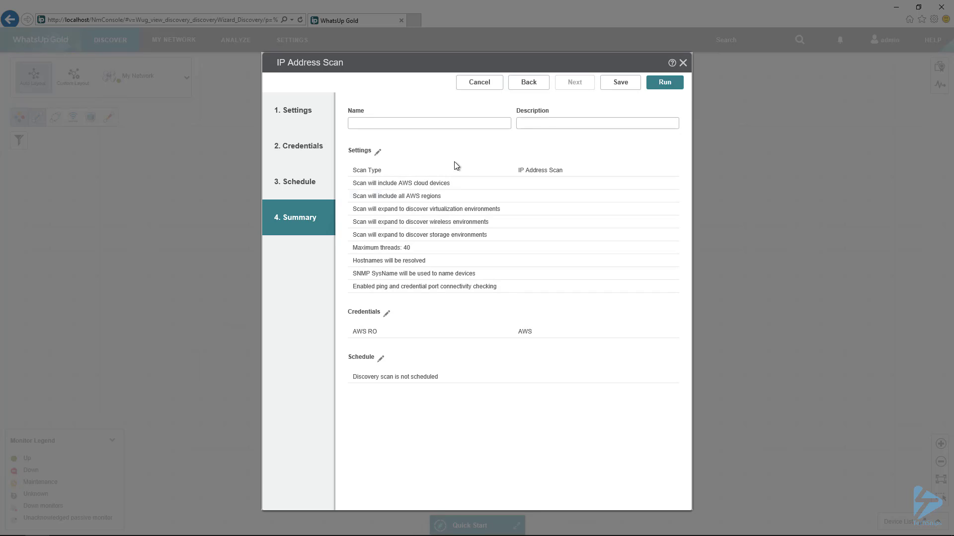
- Run the discovery scan with No - Just Run, leaving settings unsaved
left_click(664, 82)
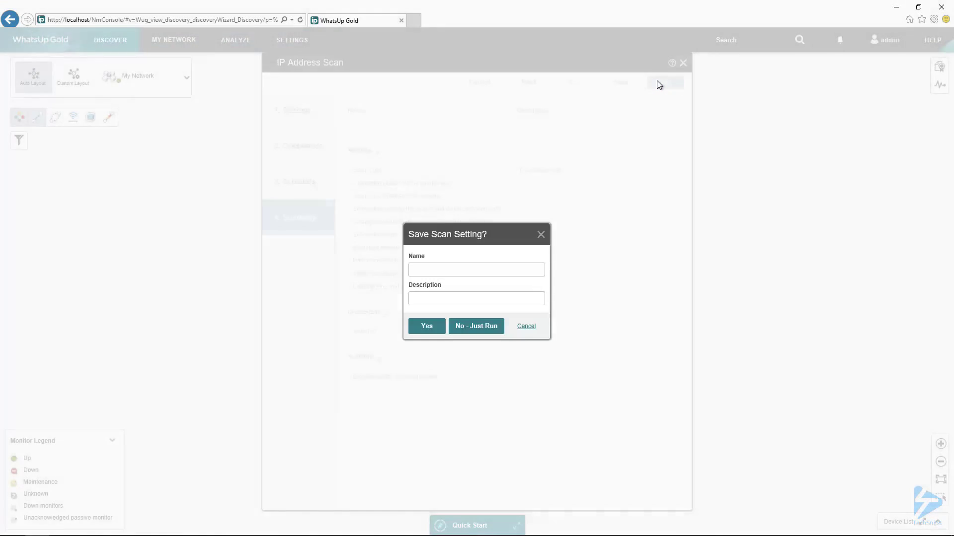
mouse_move(476, 326)
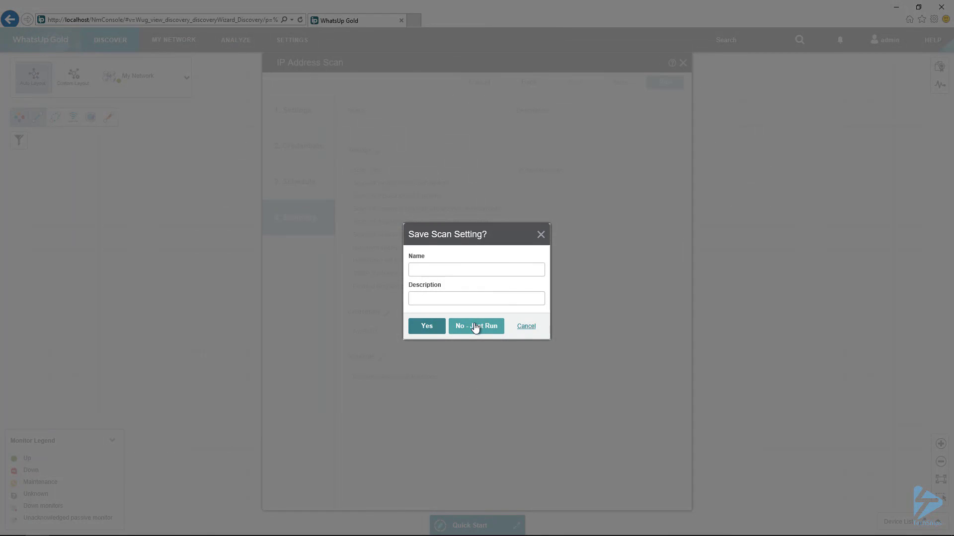
left_click(476, 326)
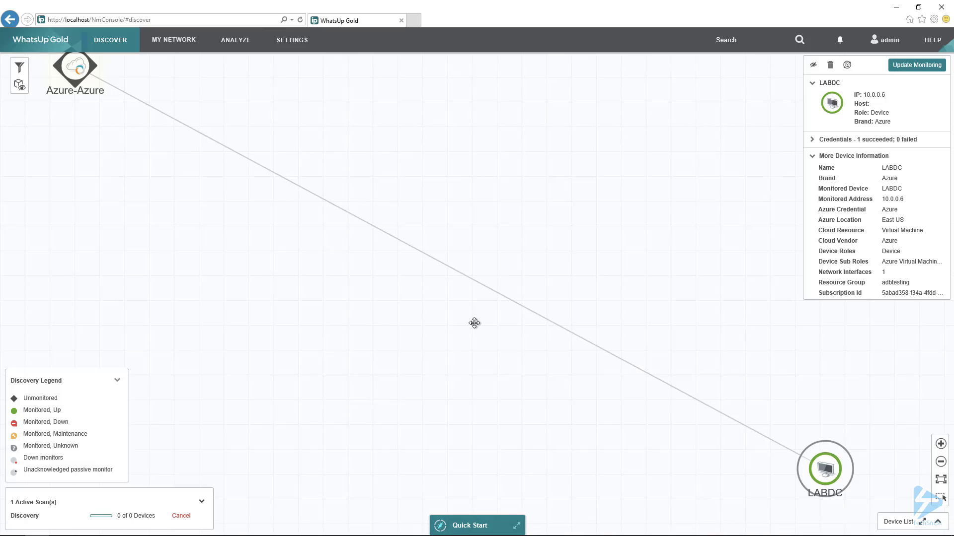
- Wait for the AWS account node to appear on the discovery map
left_click(74, 66)
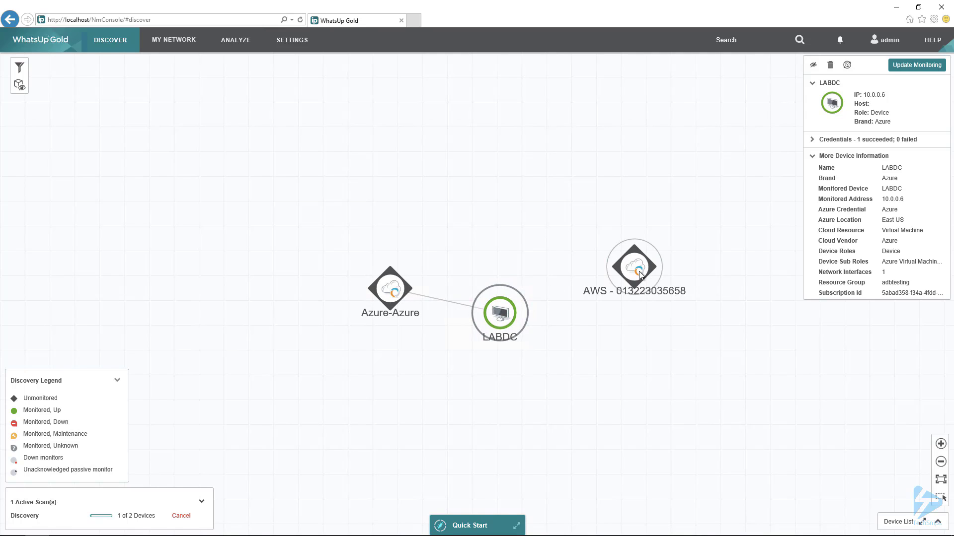
mouse_move(634, 391)
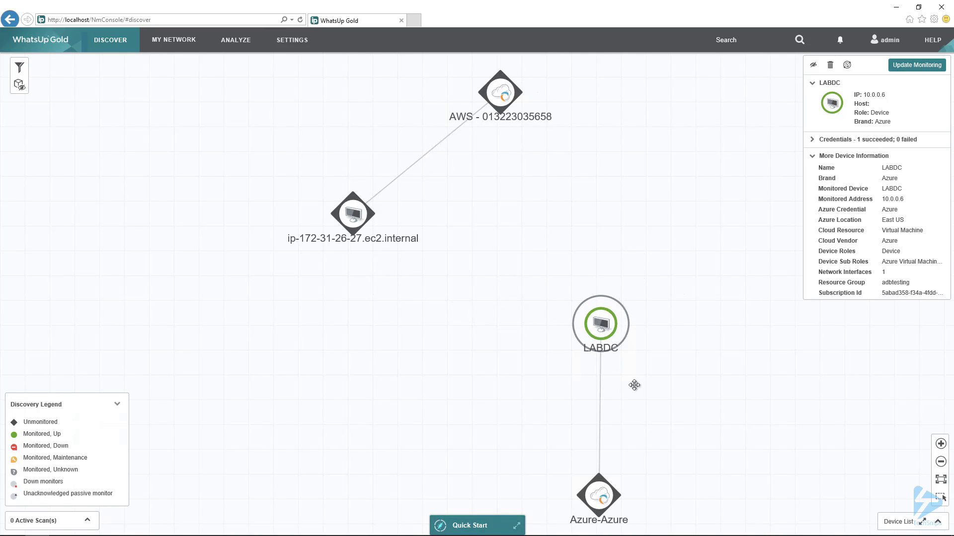
mouse_move(499, 96)
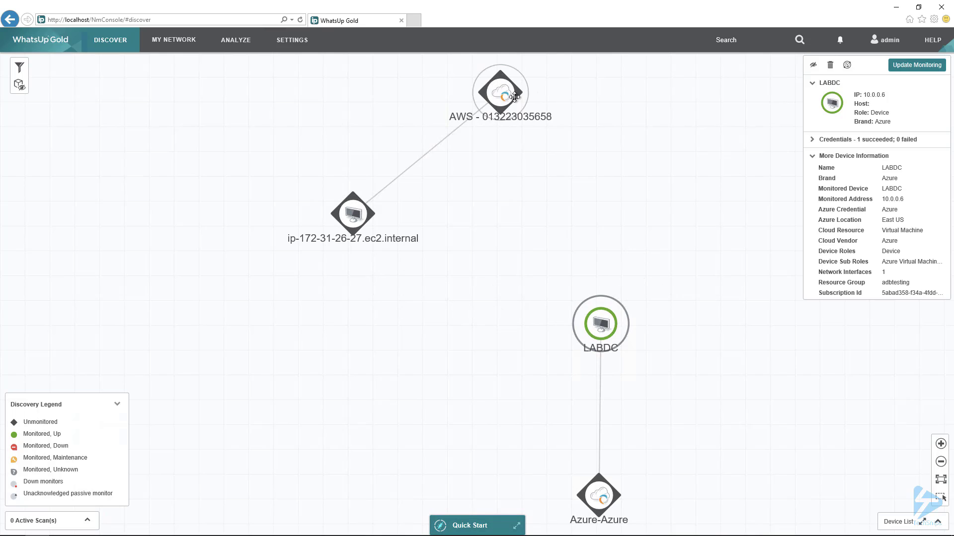
- Select the AWS account node, then view ip-172-31-26-27.ec2.internal's details panel
left_click(499, 94)
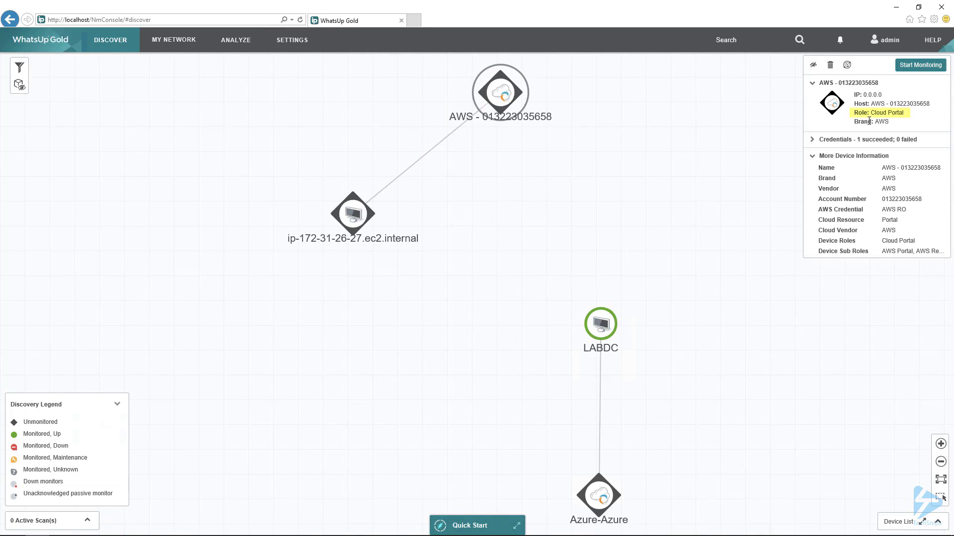
left_click(352, 214)
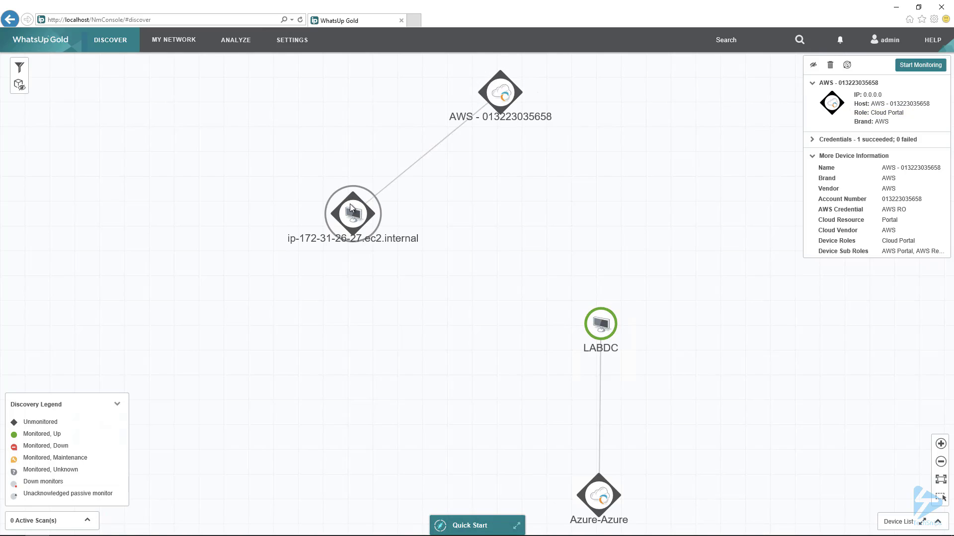
left_click(352, 213)
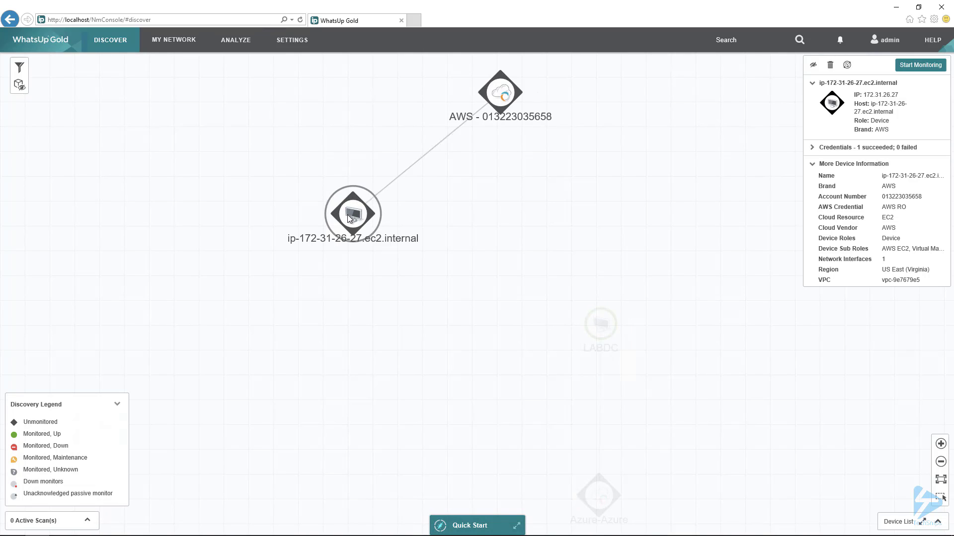
mouse_move(350, 219)
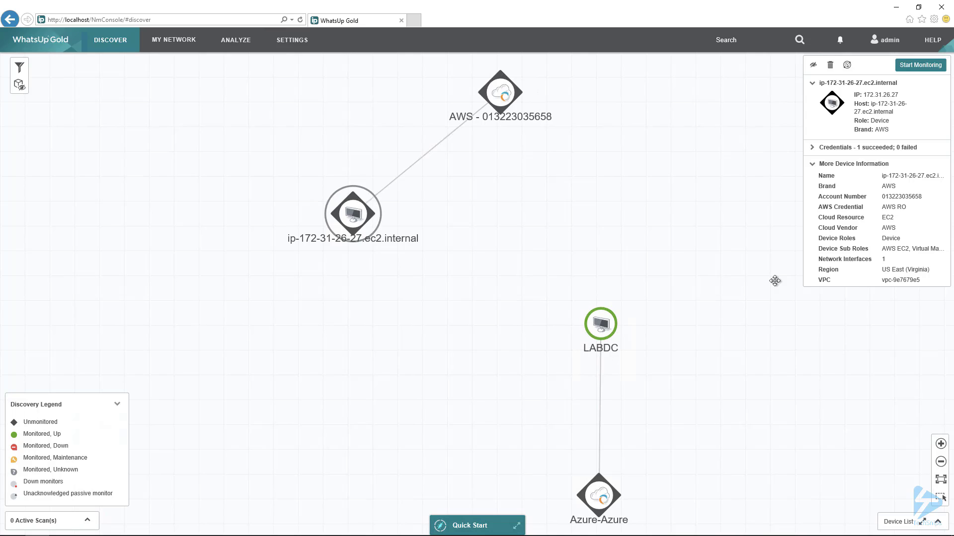
mouse_move(828, 269)
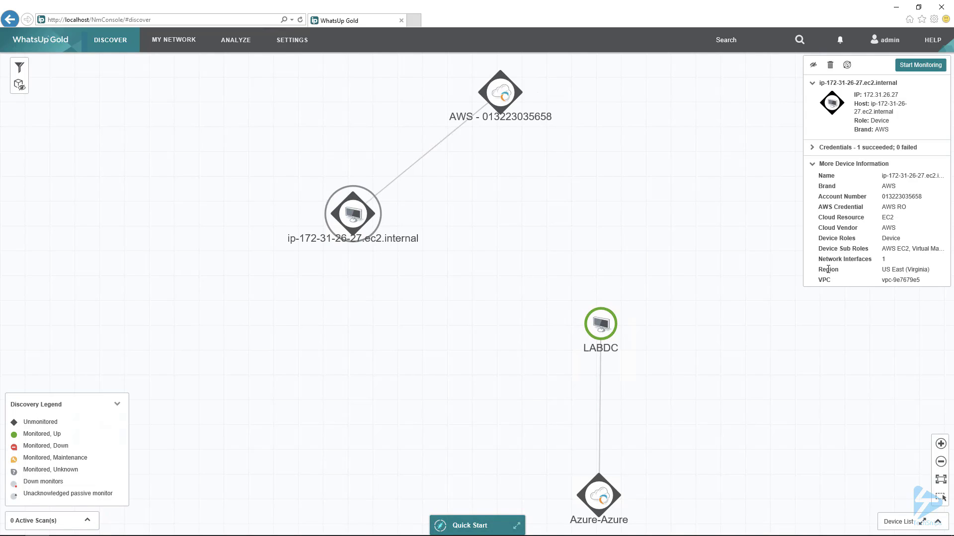
mouse_move(845, 238)
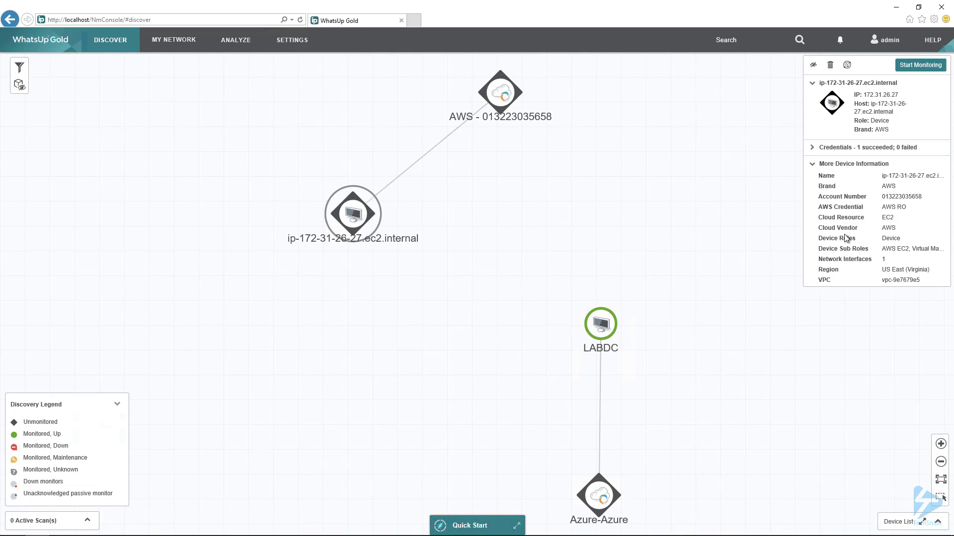
mouse_move(905, 270)
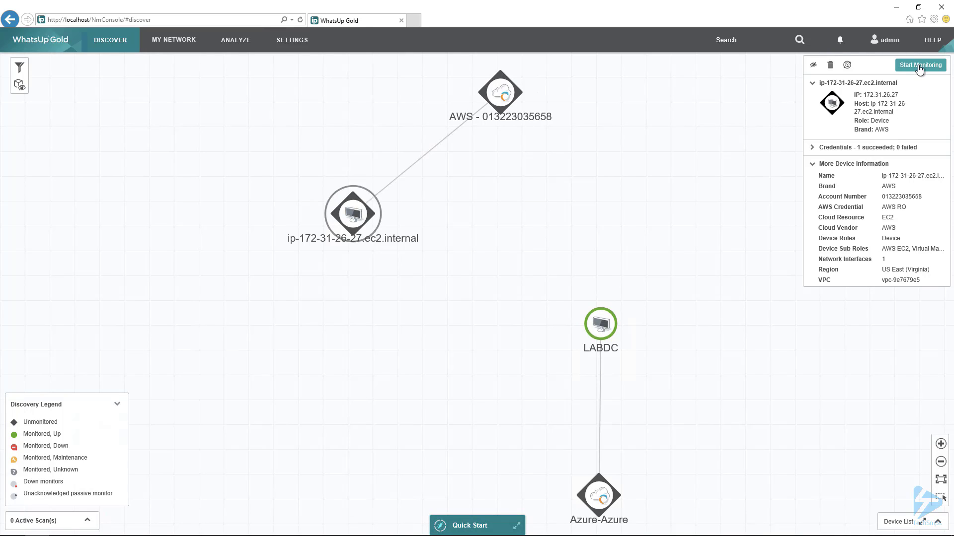
- Start monitoring ip-172-31-26-27.ec2.internal in the Discovered Devices group
left_click(919, 65)
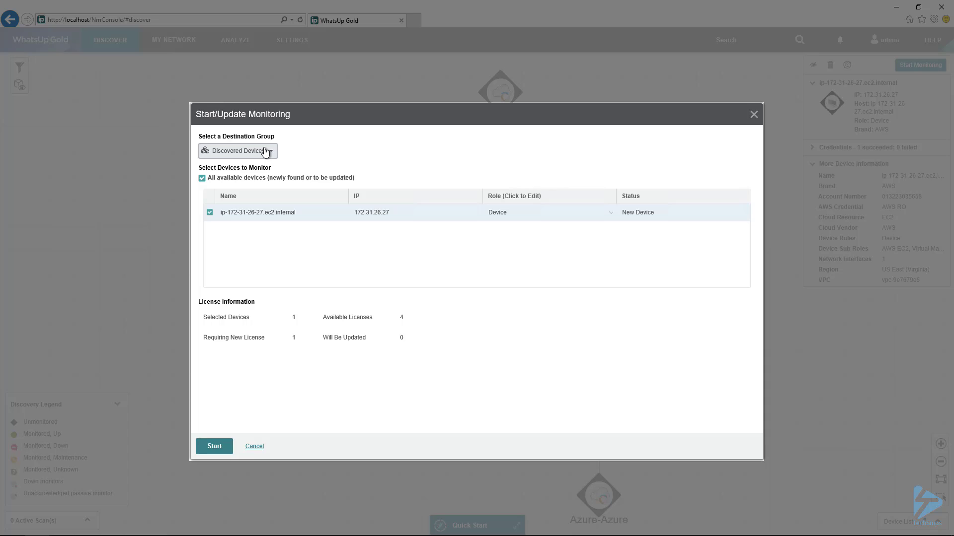
mouse_move(262, 152)
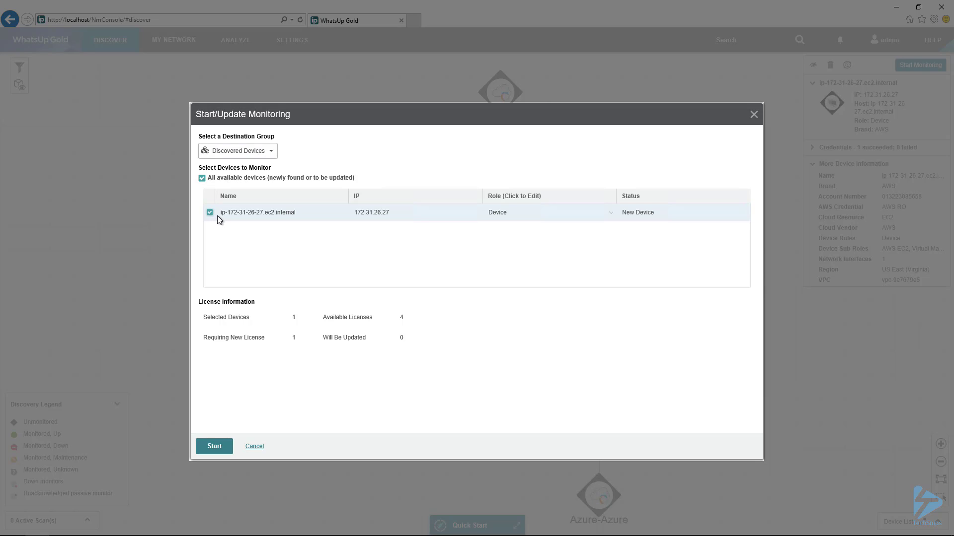
mouse_move(236, 217)
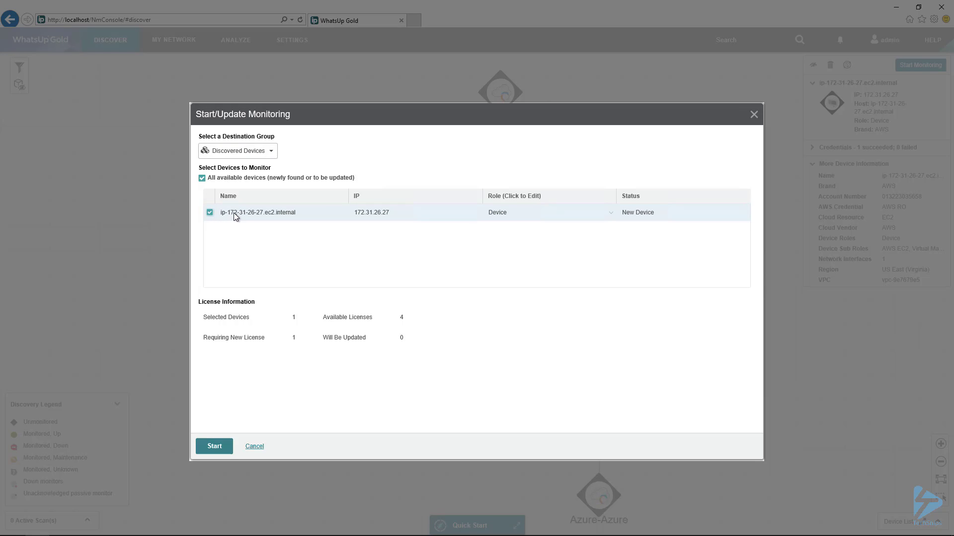
mouse_move(363, 217)
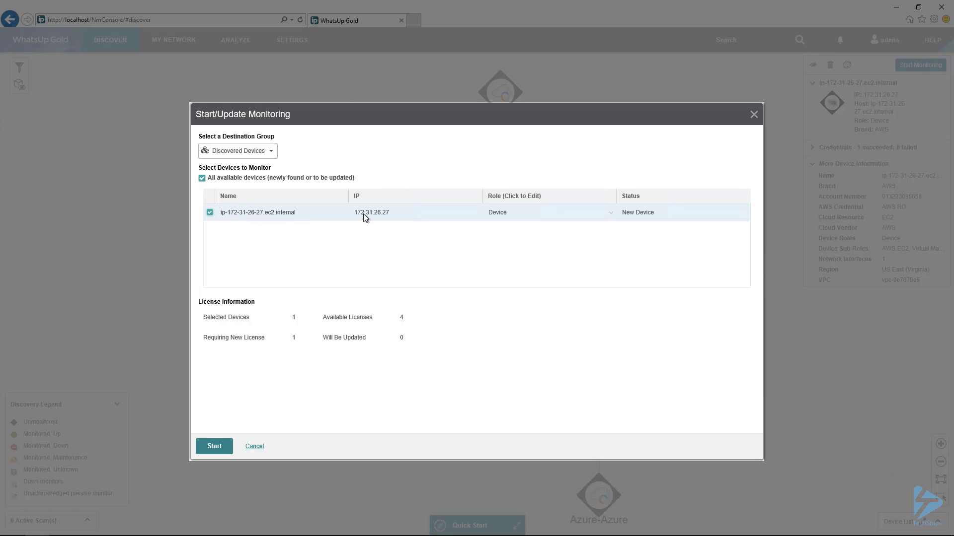
mouse_move(388, 264)
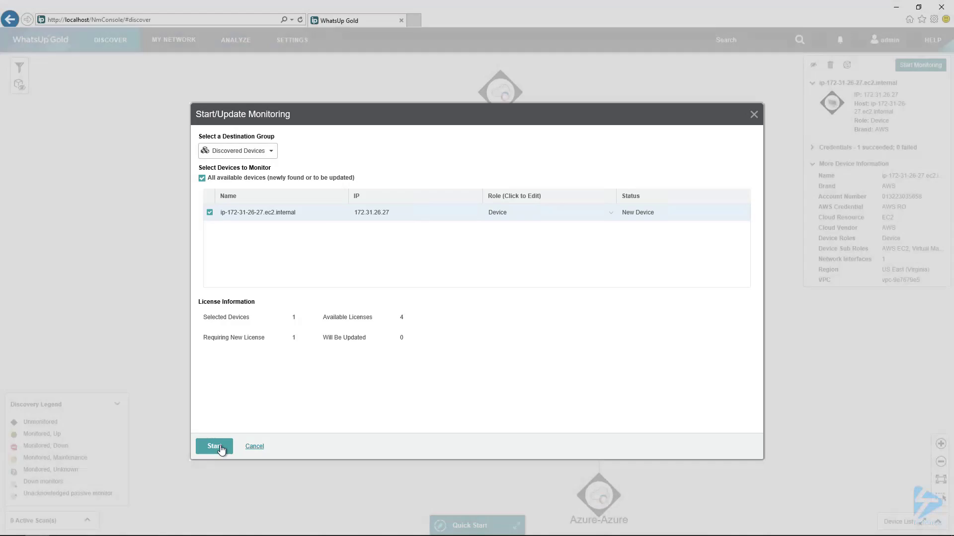
left_click(213, 446)
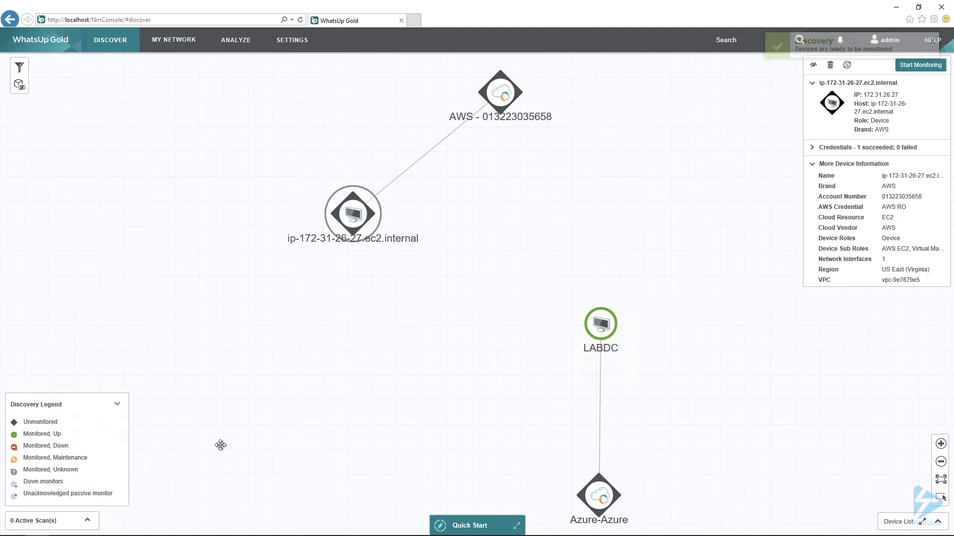
- Watch ip-172-31-26-27.ec2.internal's status ring turn green, then reopen its details
left_click(352, 214)
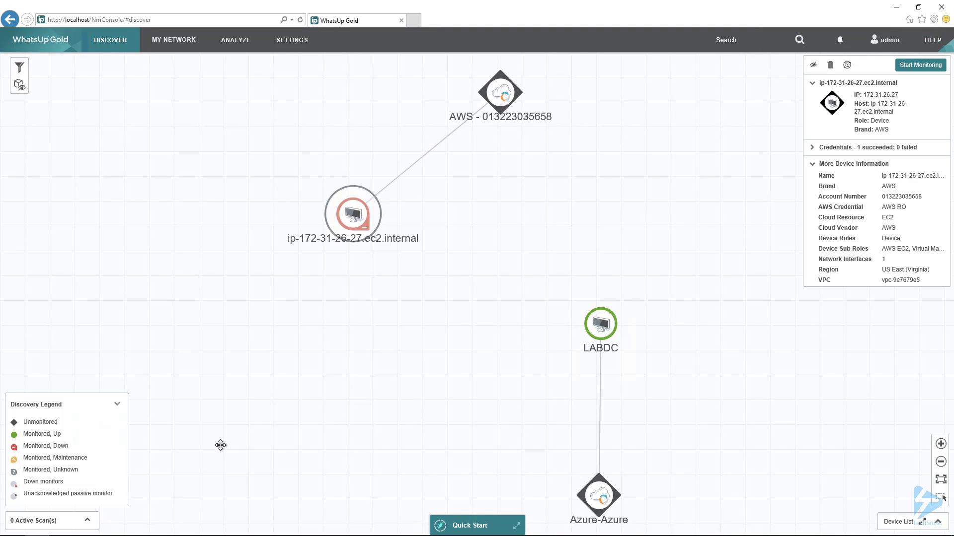
left_click(919, 65)
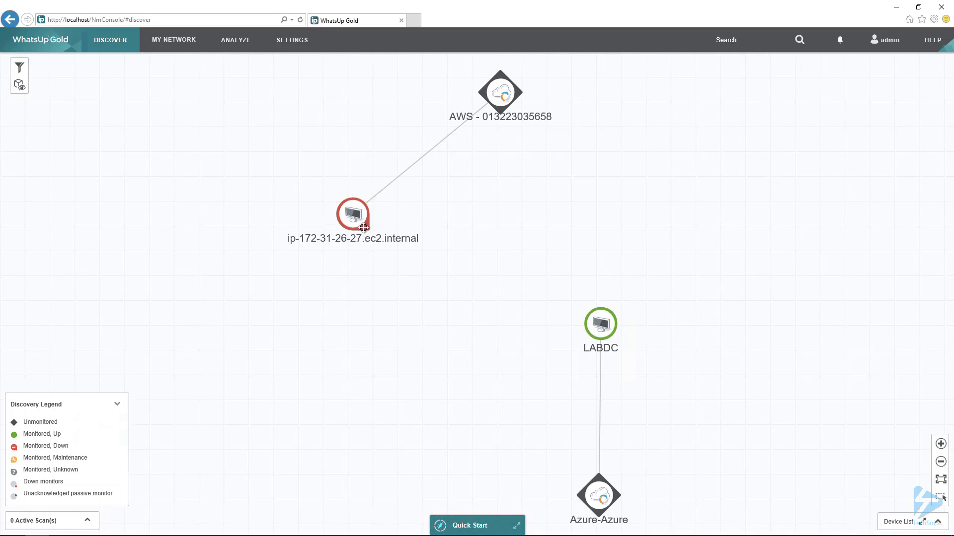
left_click(353, 214)
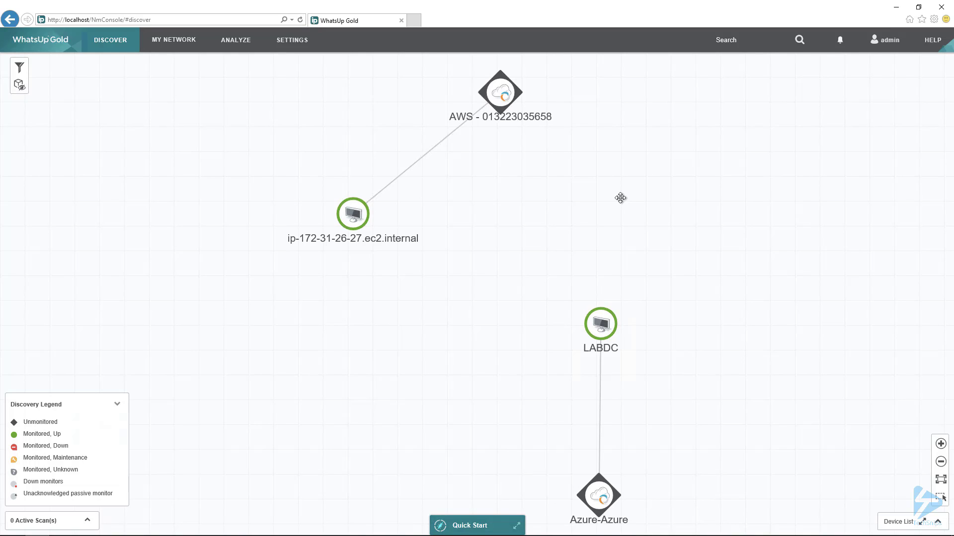
mouse_move(604, 197)
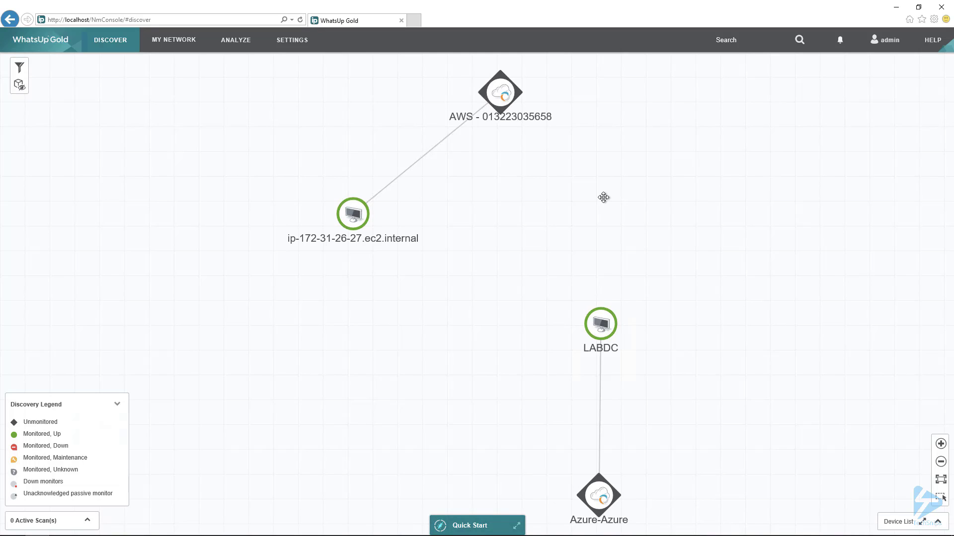
left_click(352, 213)
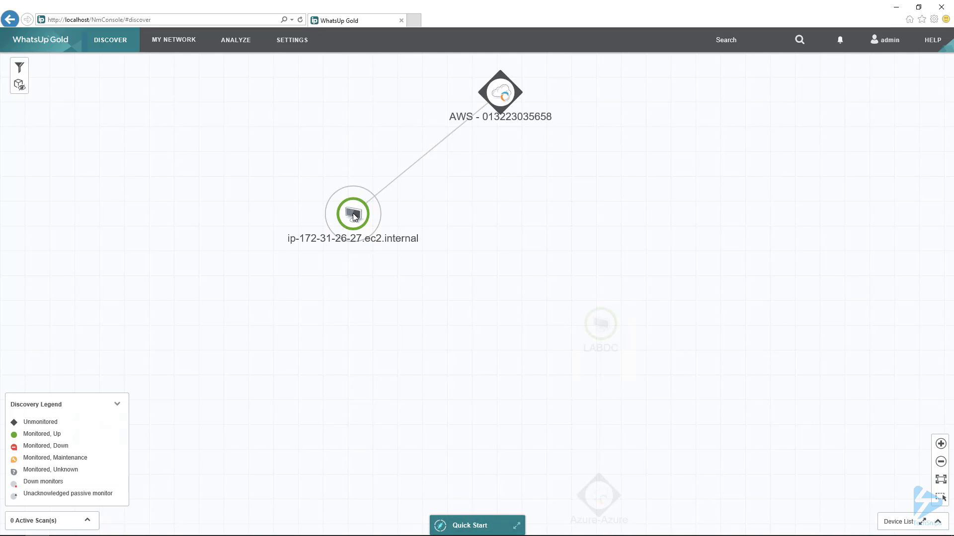
left_click(352, 214)
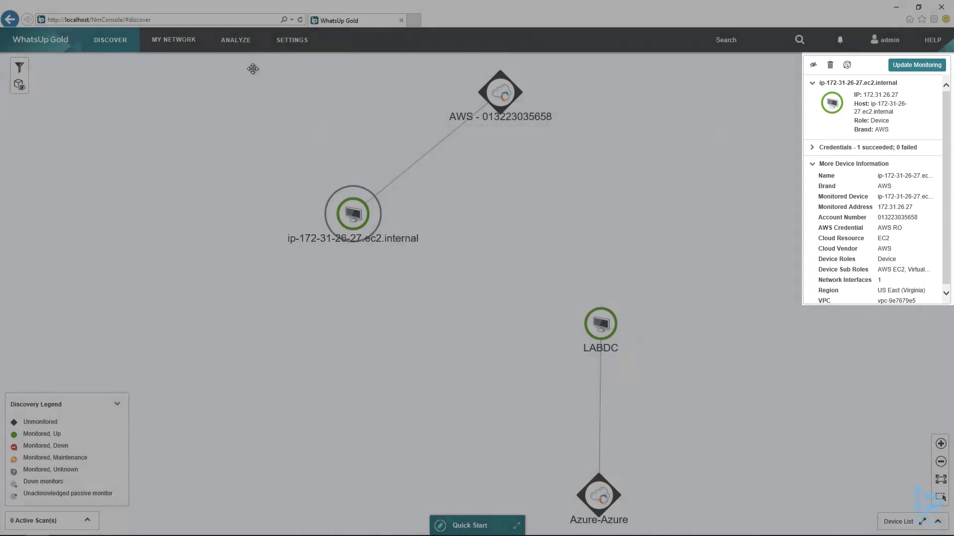
- Open the Device Status dashboard from Analyze and switch to its Monitoring tab
left_click(236, 40)
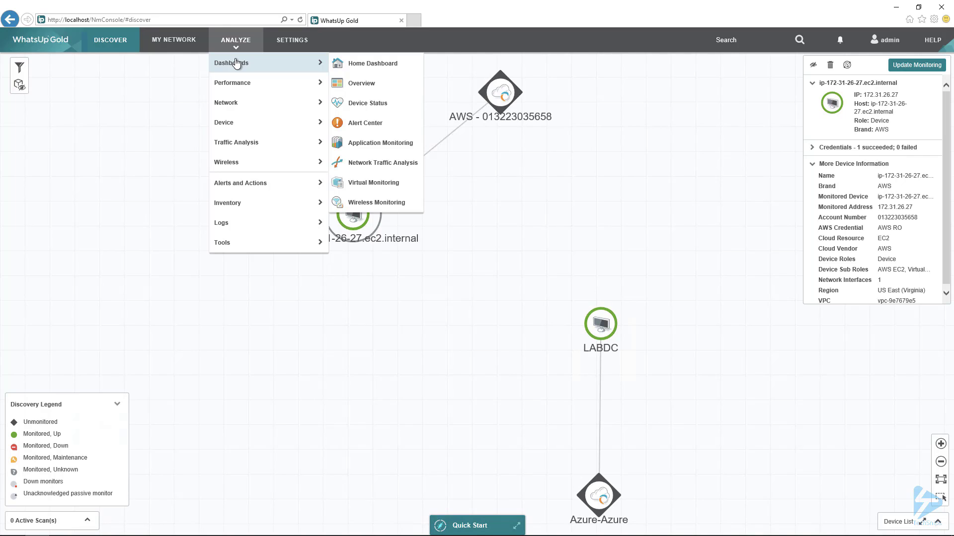
mouse_move(376, 103)
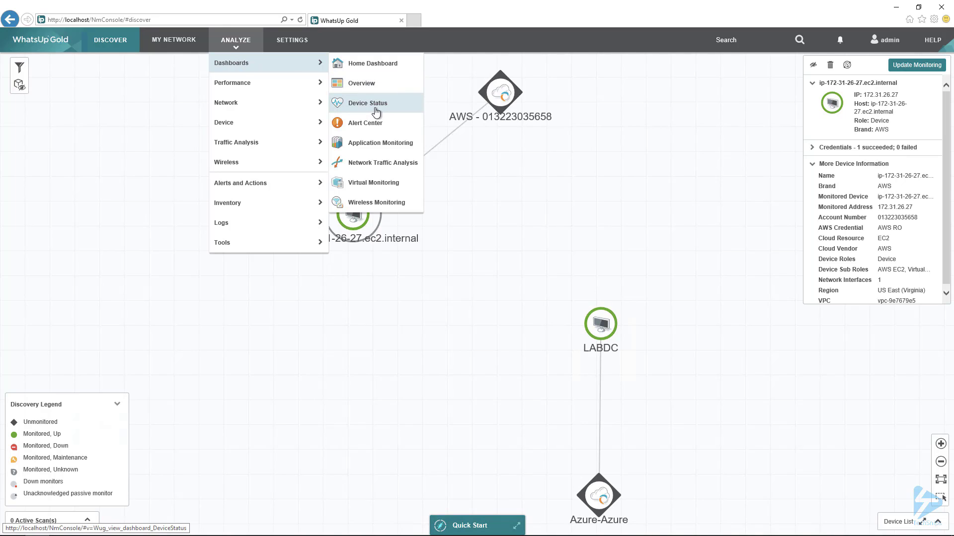
left_click(366, 103)
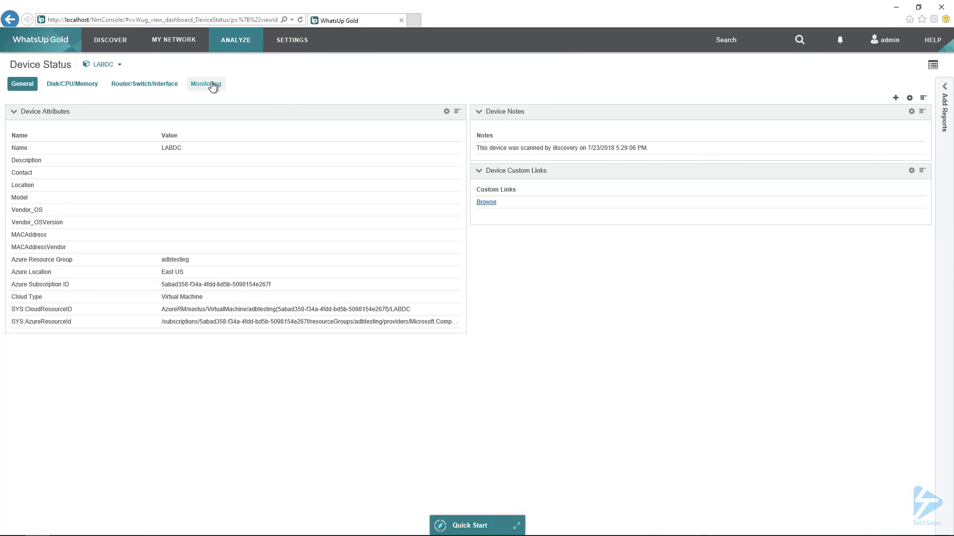
left_click(205, 84)
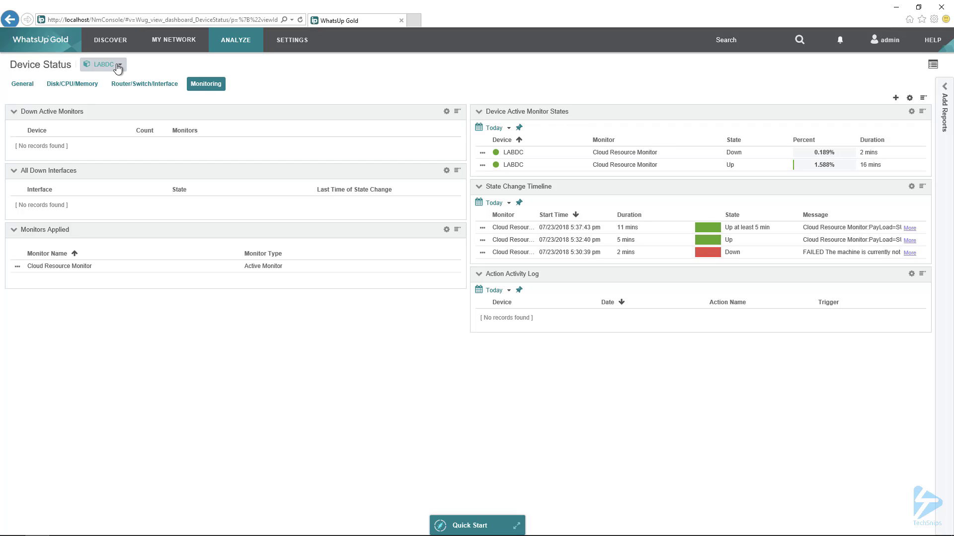
- Browse Discovered Devices and apply ip-172-31-26-27.ec2.internal as the dashboard's device
left_click(119, 64)
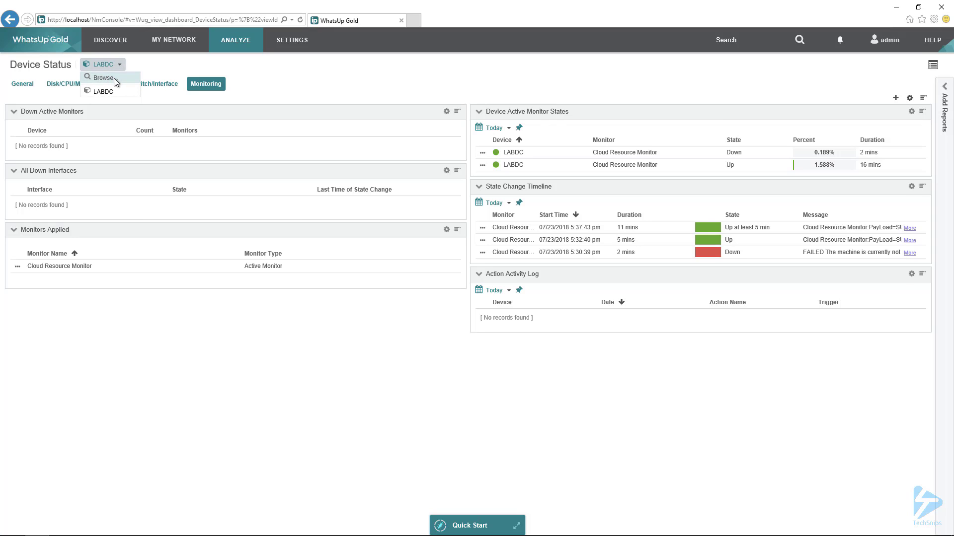
left_click(103, 78)
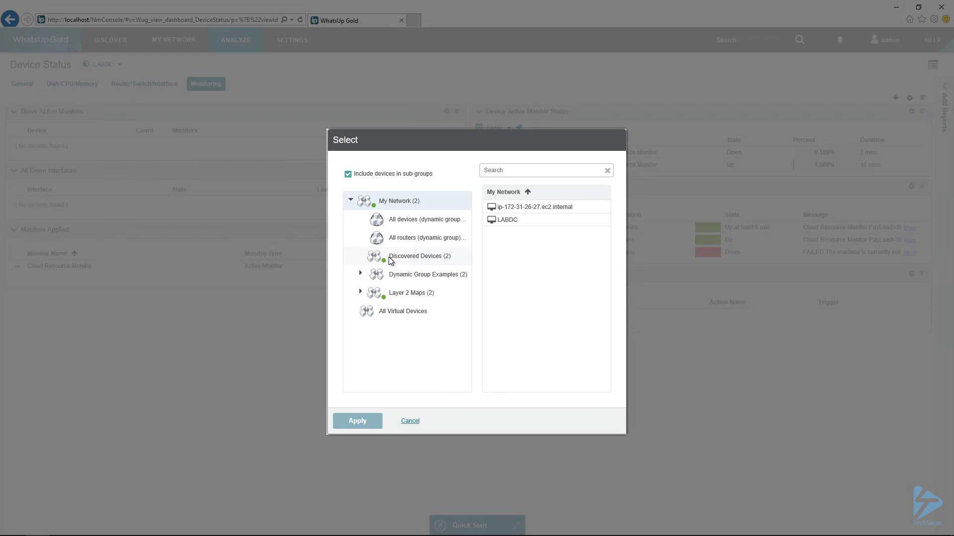
left_click(419, 256)
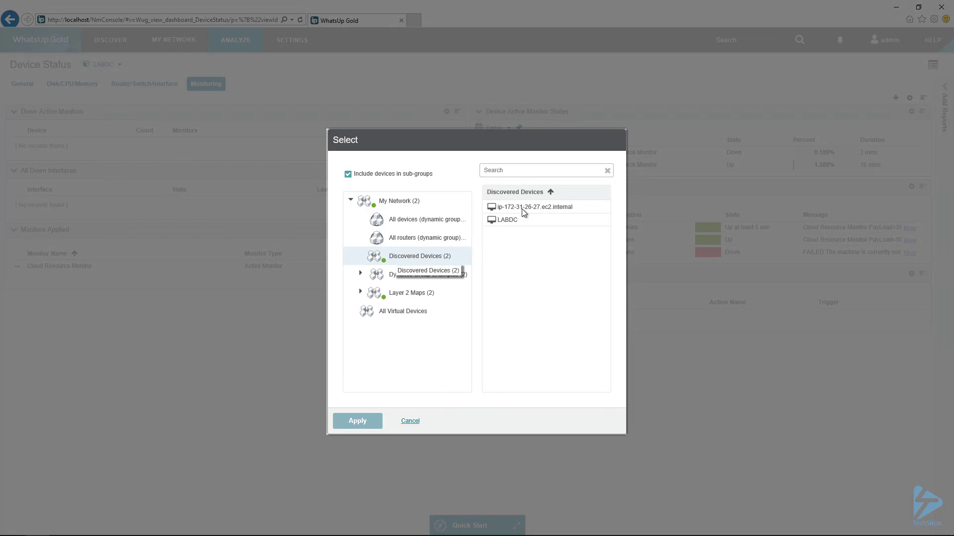
left_click(534, 207)
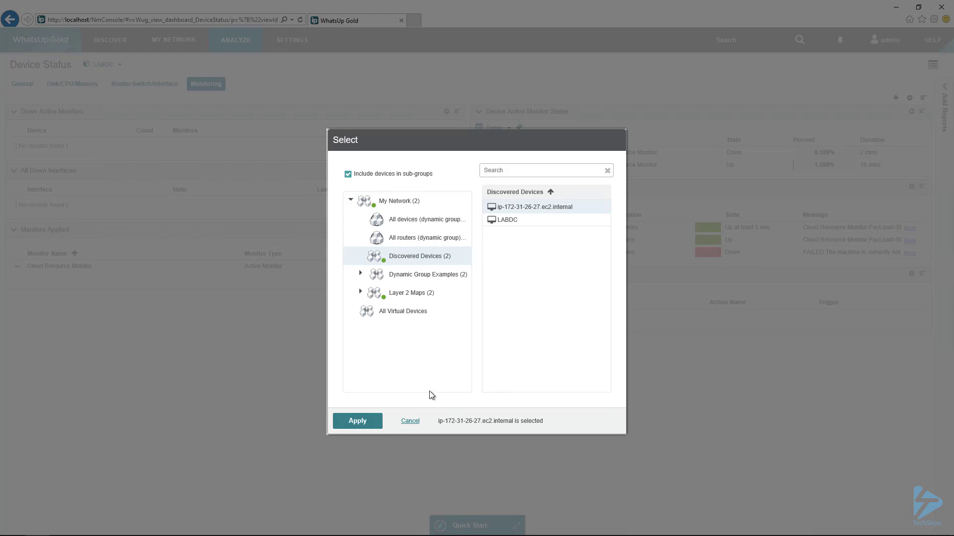
left_click(358, 421)
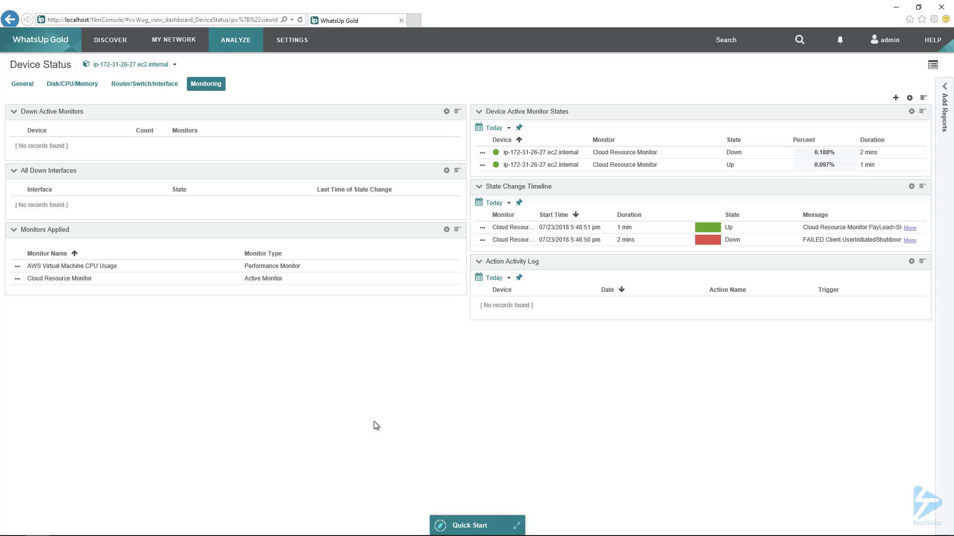
mouse_move(344, 401)
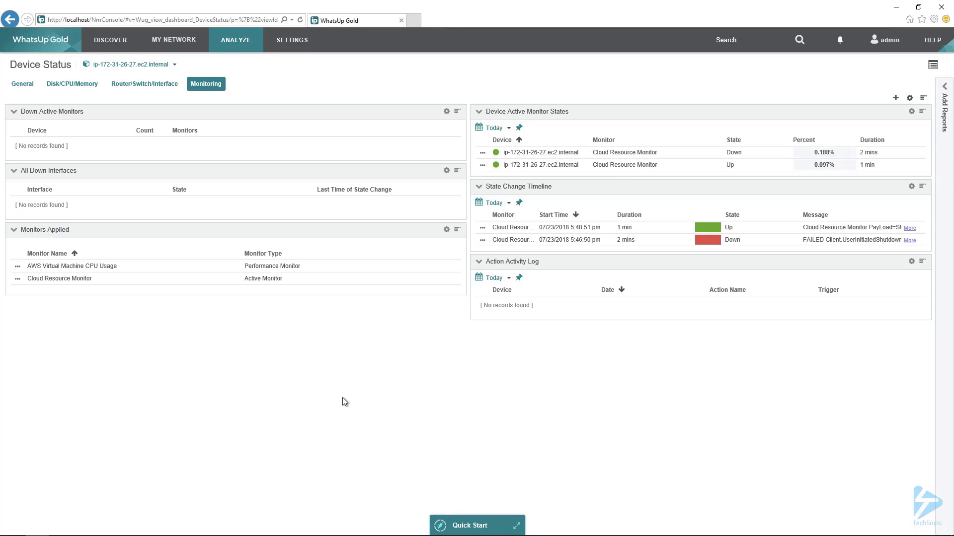
mouse_move(92, 296)
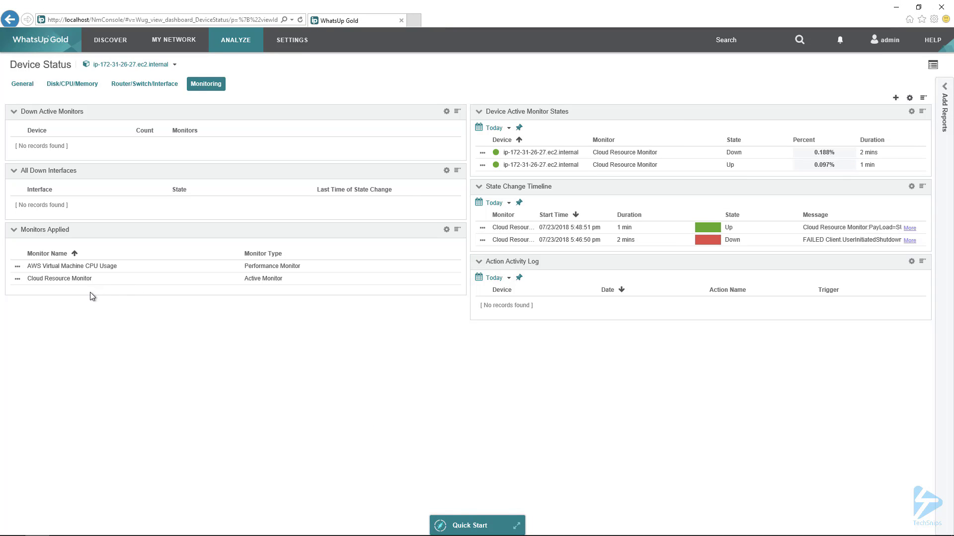